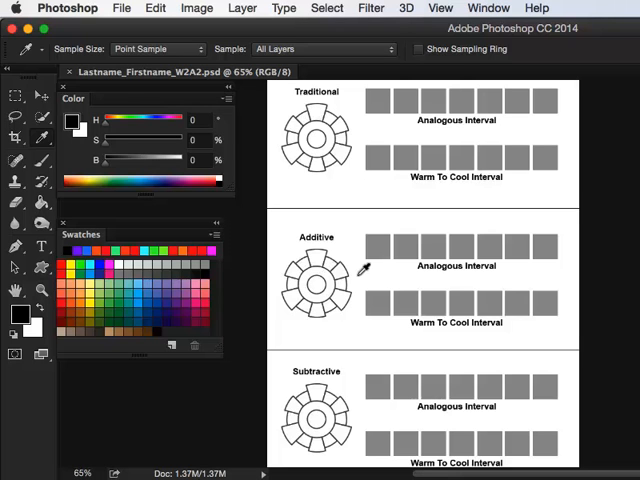
pyautogui.moveTo(298, 416)
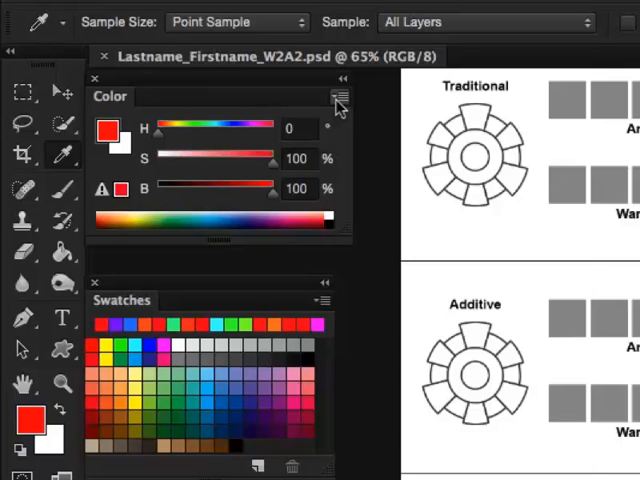
pyautogui.click(340, 96)
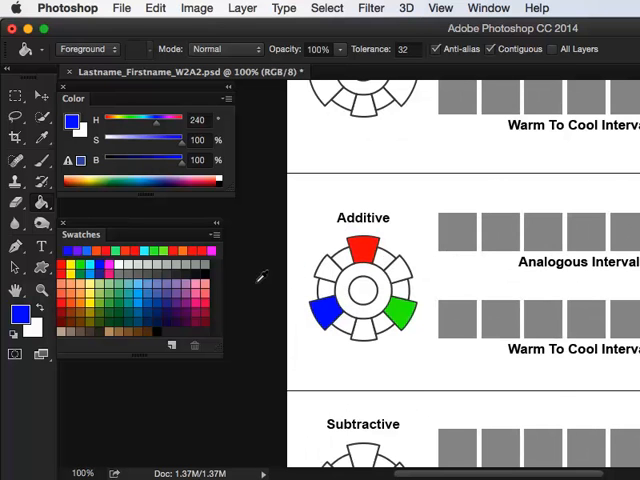
pyautogui.moveTo(118, 264)
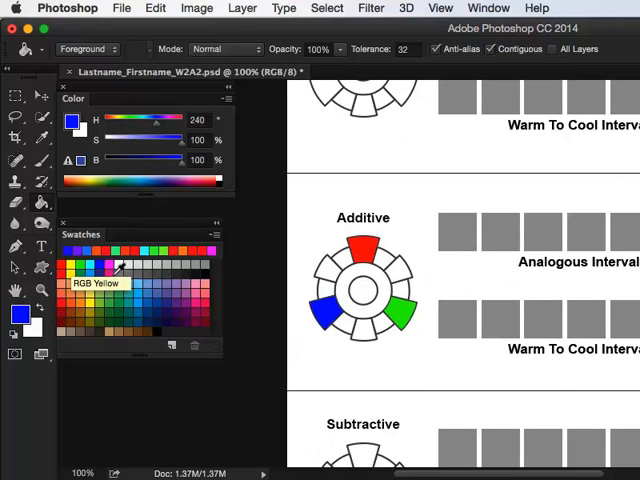
# Step: Fill the Additive wheel's secondary segments with RGB yellow, cyan and magenta
pyautogui.click(76, 260)
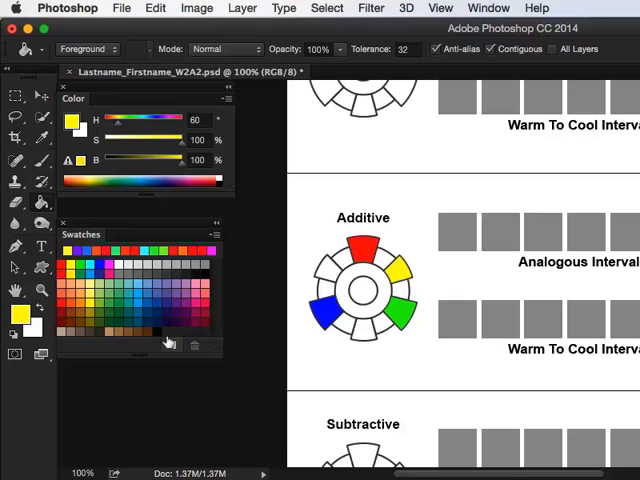
pyautogui.click(340, 296)
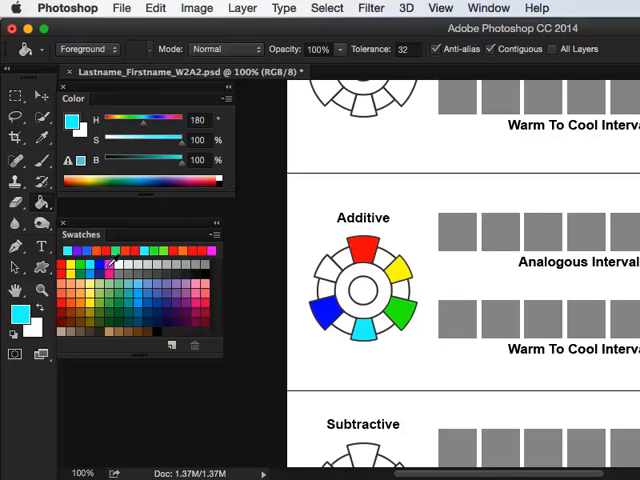
pyautogui.click(330, 270)
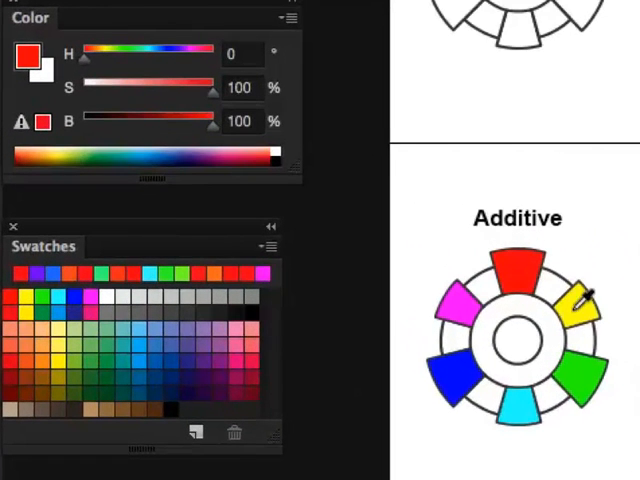
# Step: Sample the yellow, green, blue and magenta segments with the Eyedropper to read their hues
pyautogui.click(584, 380)
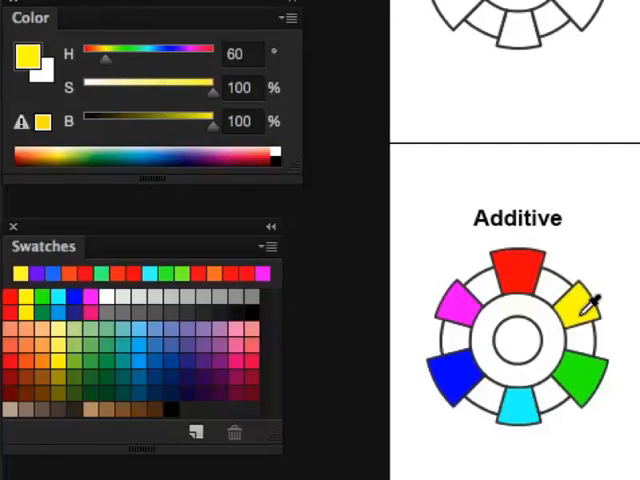
pyautogui.click(520, 404)
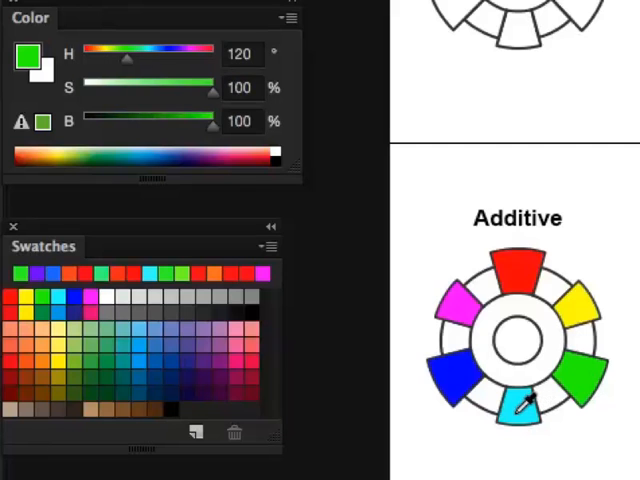
pyautogui.click(460, 390)
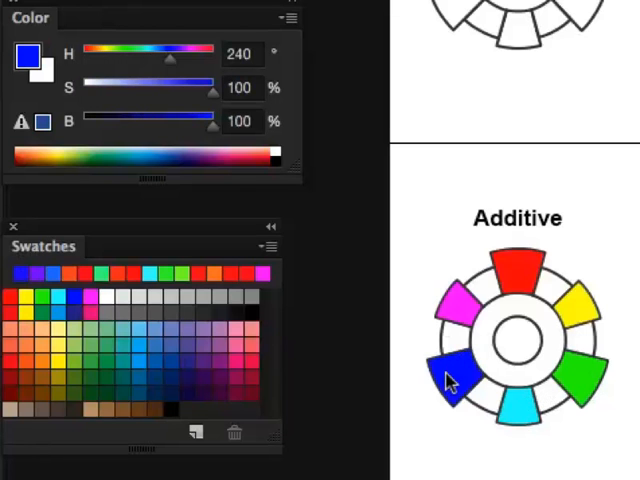
pyautogui.click(530, 270)
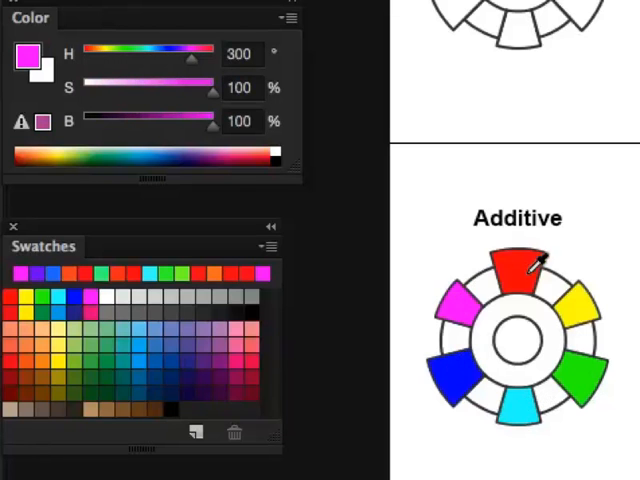
pyautogui.moveTo(490, 384)
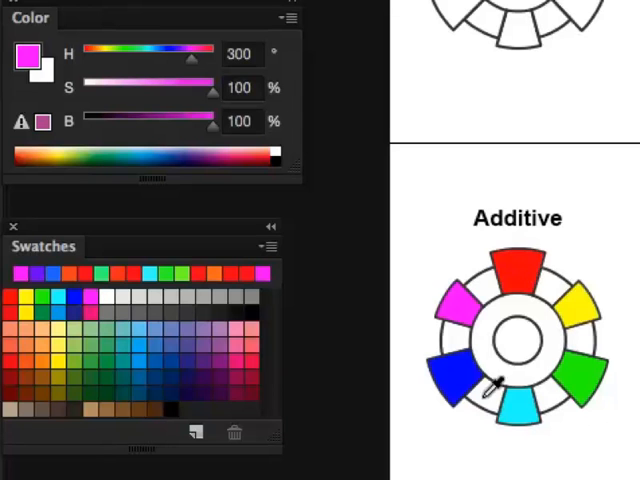
pyautogui.click(516, 280)
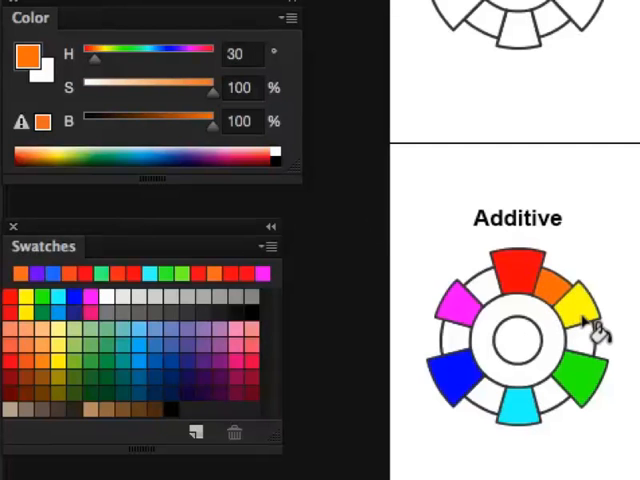
pyautogui.moveTo(580, 380)
pyautogui.write('90')
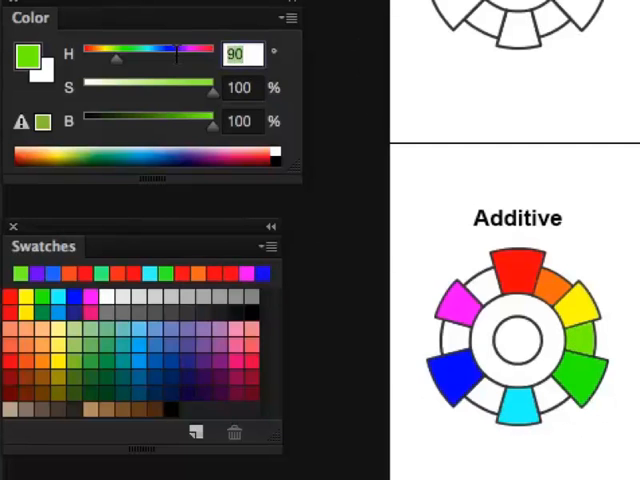
# Step: Set hue 150 in the Color panel for an intermediate Additive segment
pyautogui.write('150')
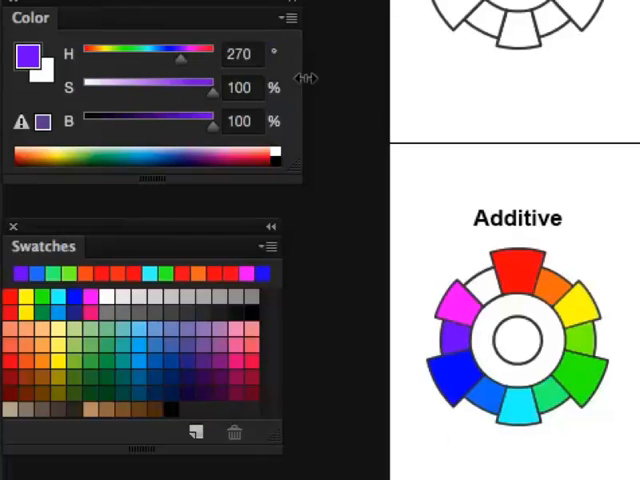
pyautogui.moveTo(350, 256)
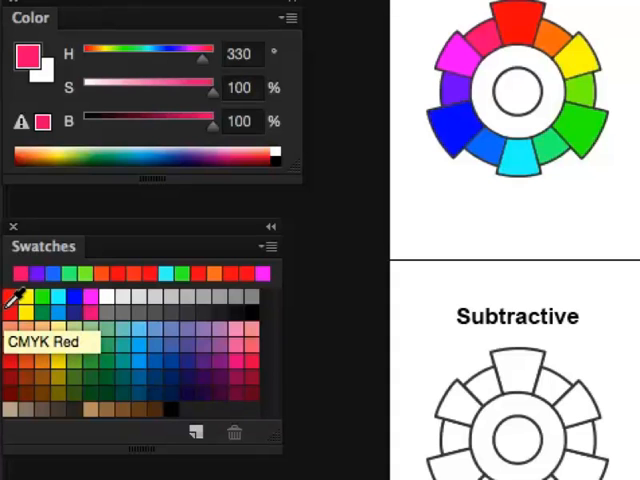
pyautogui.moveTo(32, 290)
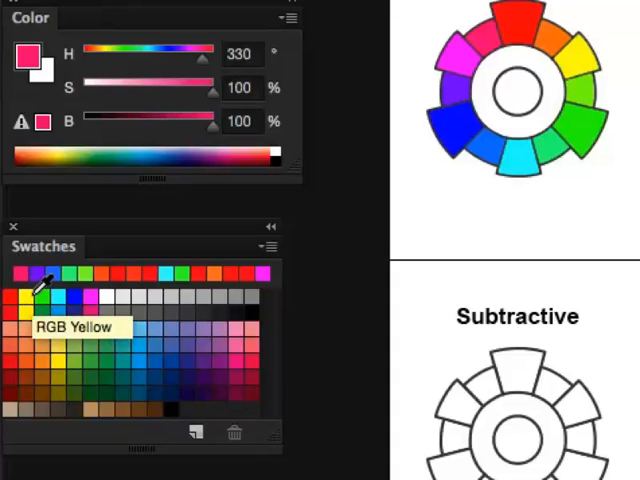
pyautogui.moveTo(64, 300)
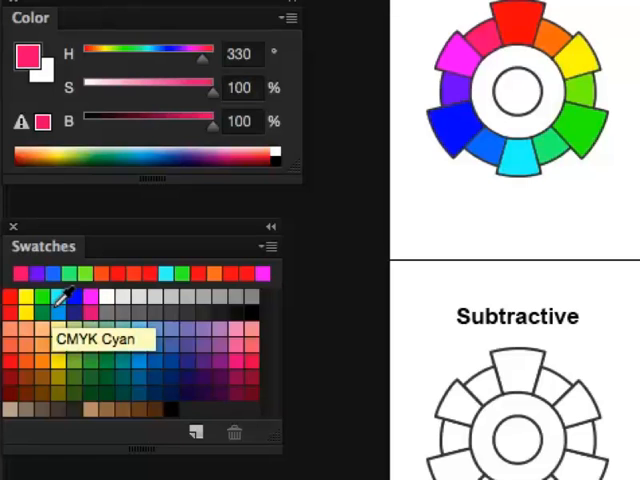
pyautogui.moveTo(18, 300)
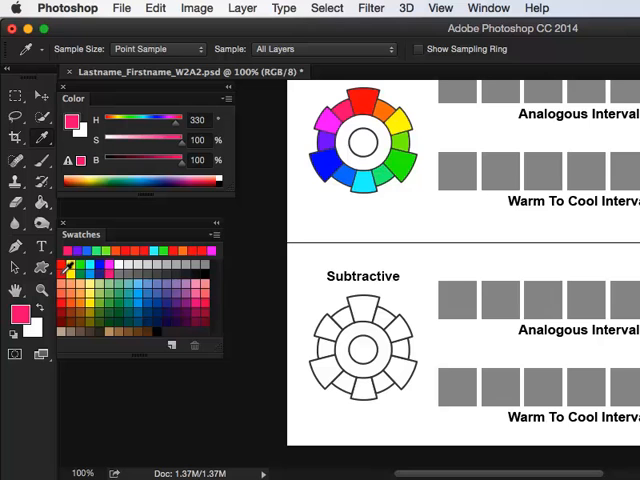
pyautogui.moveTo(370, 96)
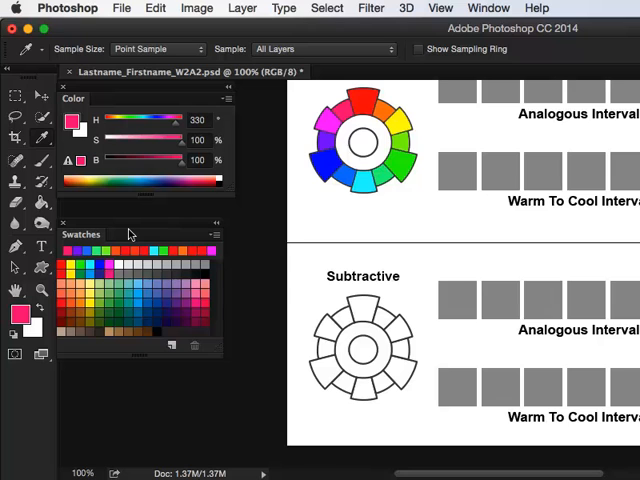
pyautogui.moveTo(144, 204)
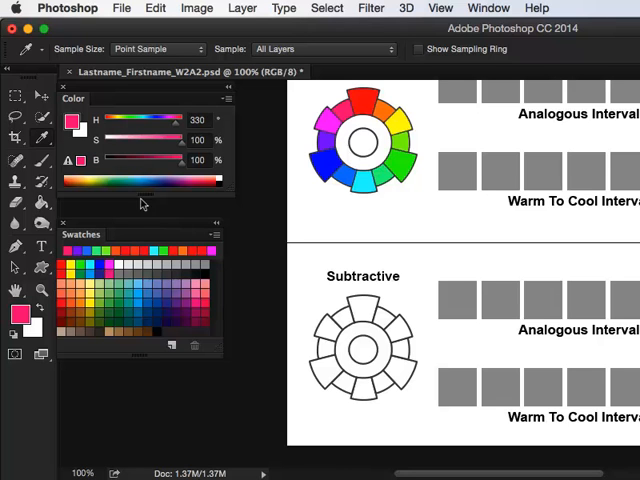
# Step: Fill the Subtractive wheel's top, lower-right and lower-left segments with magenta, yellow and cyan
pyautogui.click(108, 270)
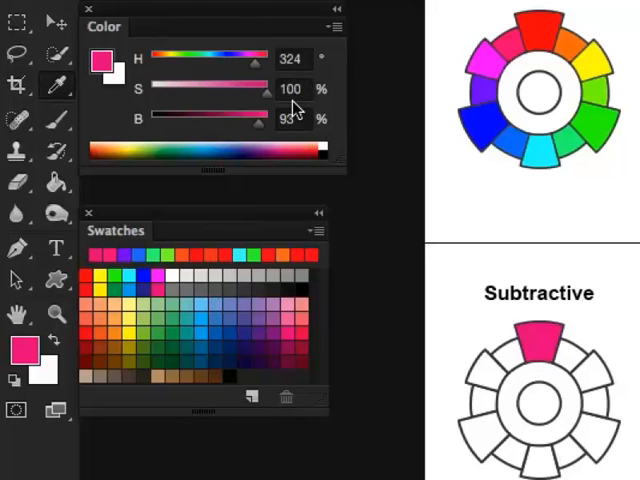
pyautogui.click(484, 70)
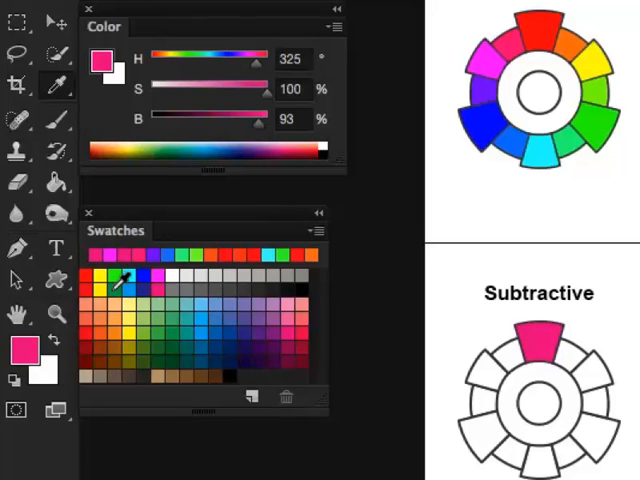
pyautogui.click(108, 278)
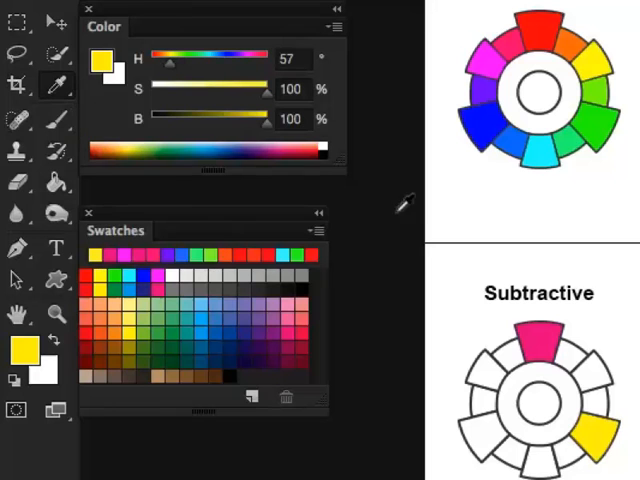
pyautogui.click(136, 280)
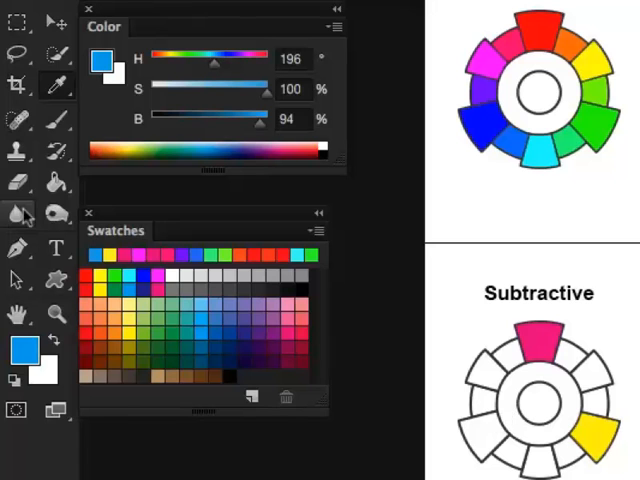
pyautogui.click(484, 430)
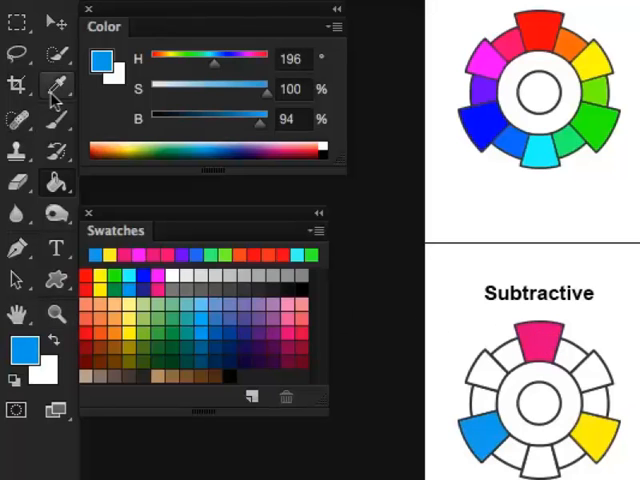
pyautogui.moveTo(56, 92)
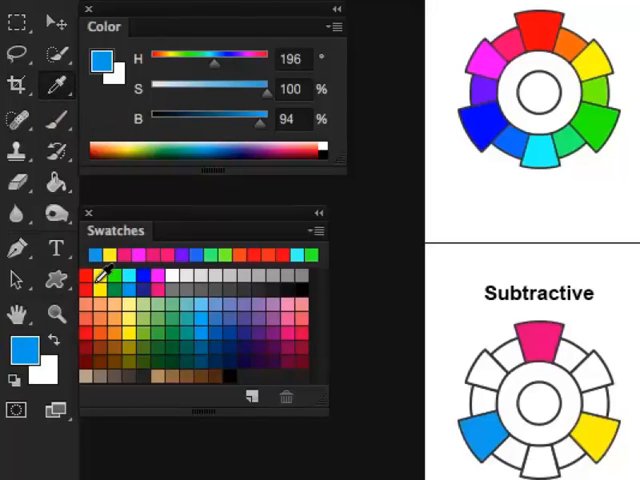
pyautogui.moveTo(100, 284)
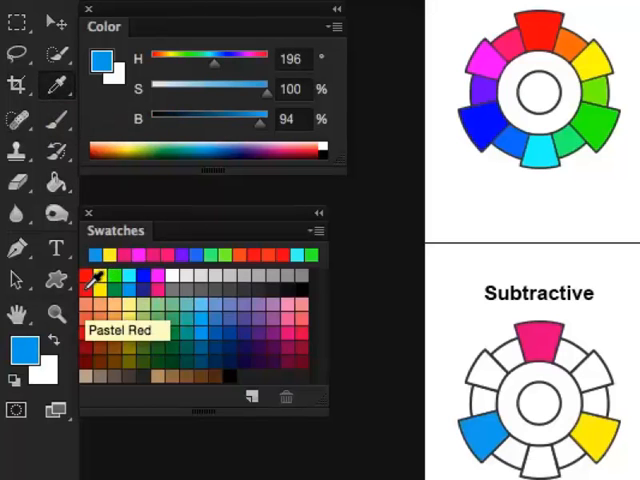
# Step: Make the Pastel Red swatch the foreground colour
pyautogui.click(96, 278)
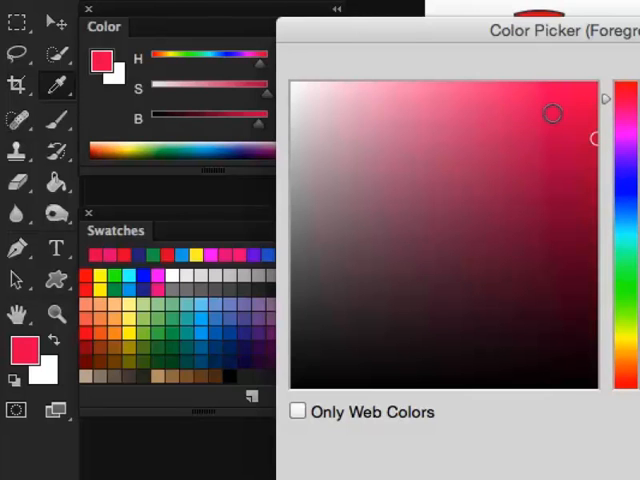
# Step: Confirm the magenta-red foreground (H 336, S 99, B 86) in the Color Picker
pyautogui.click(596, 122)
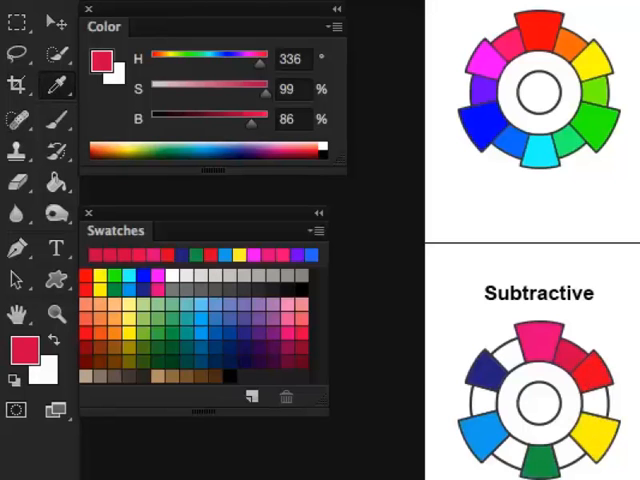
# Step: Sample the navy blue segment of the Subtractive wheel as the foreground colour
pyautogui.click(292, 60)
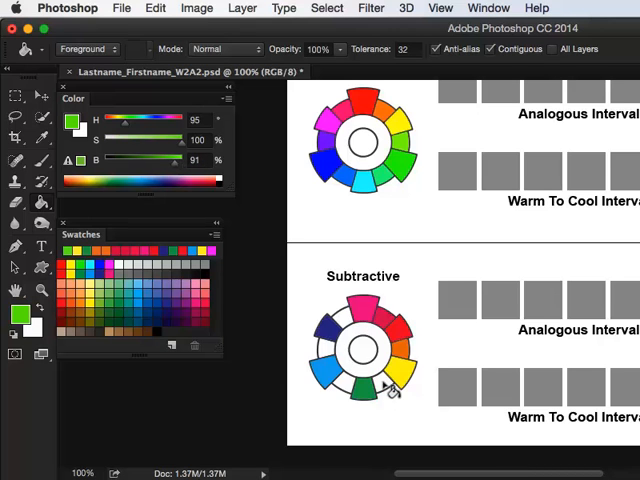
pyautogui.click(16, 140)
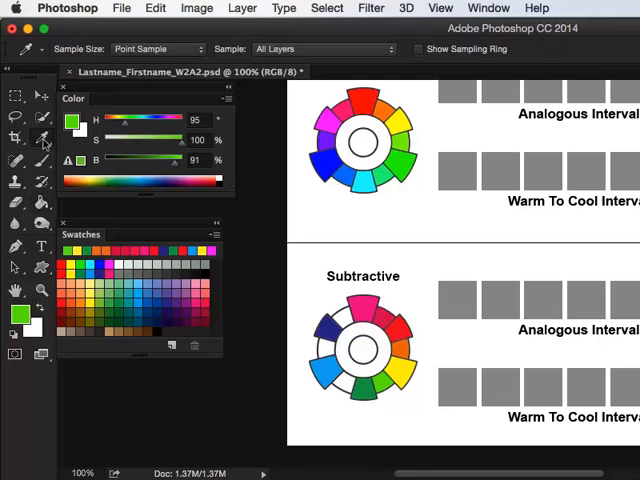
pyautogui.moveTo(344, 372)
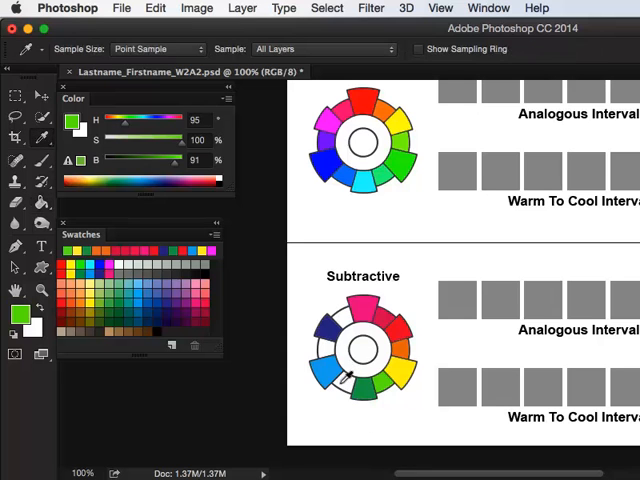
pyautogui.click(330, 360)
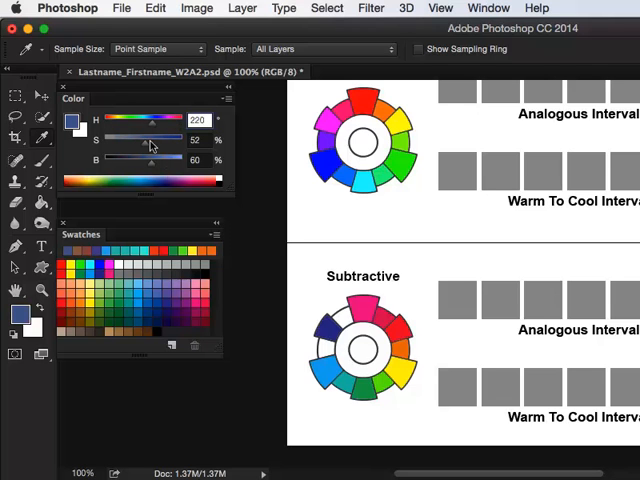
# Step: Raise the blue's saturation and brightness, then sample and brighten a violet for the Subtractive wheel
pyautogui.moveTo(140, 150); pyautogui.dragTo(168, 150)
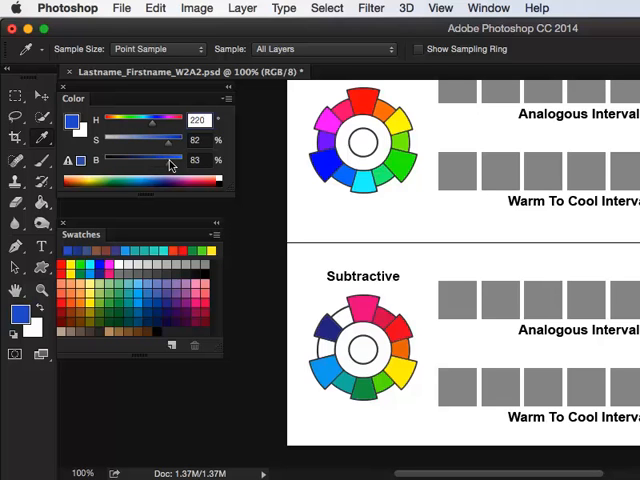
pyautogui.moveTo(168, 160); pyautogui.dragTo(176, 160)
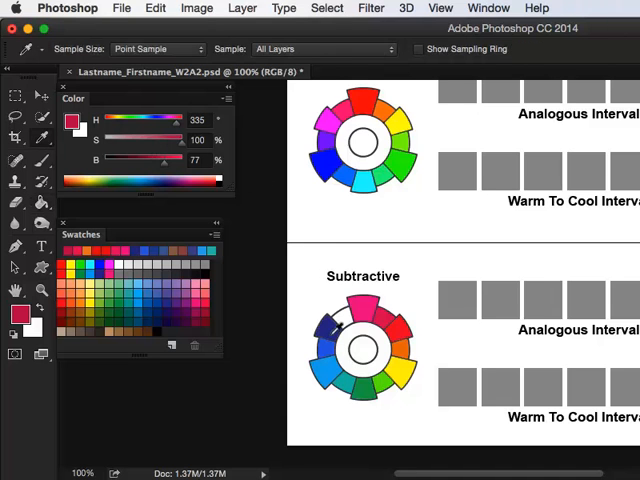
pyautogui.click(360, 310)
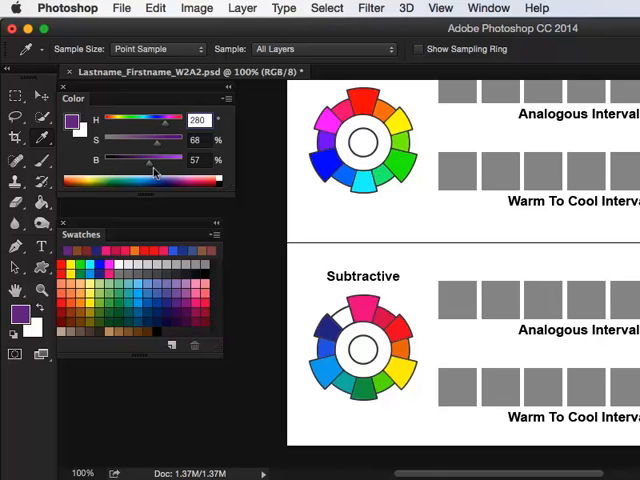
pyautogui.moveTo(156, 140); pyautogui.dragTo(172, 140)
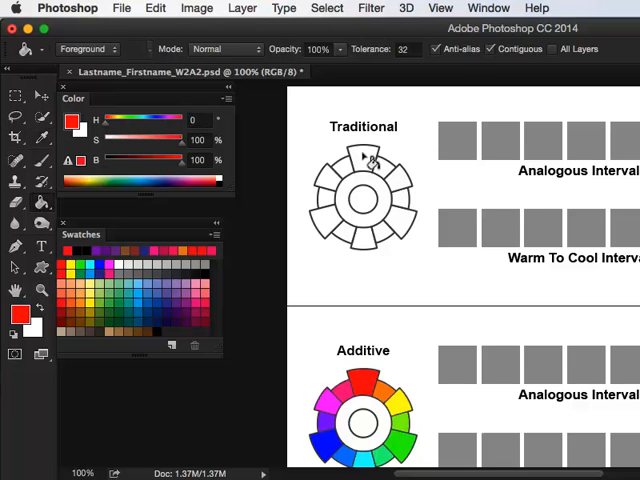
# Step: Fill the Traditional wheel's top segment red and lower-right yellow, then shift the hue toward blue
pyautogui.click(364, 156)
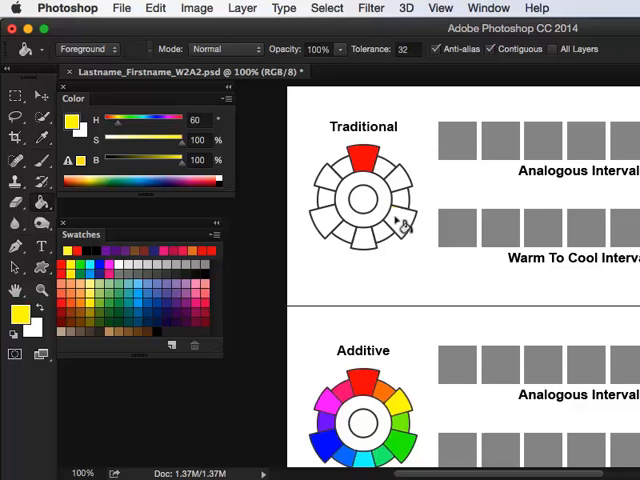
pyautogui.click(400, 220)
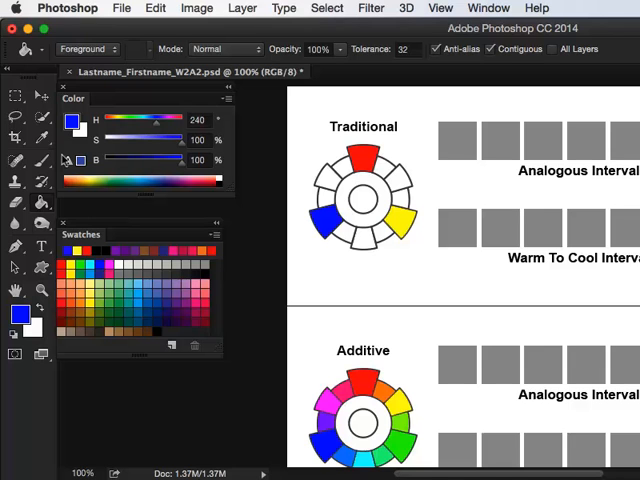
pyautogui.moveTo(378, 248)
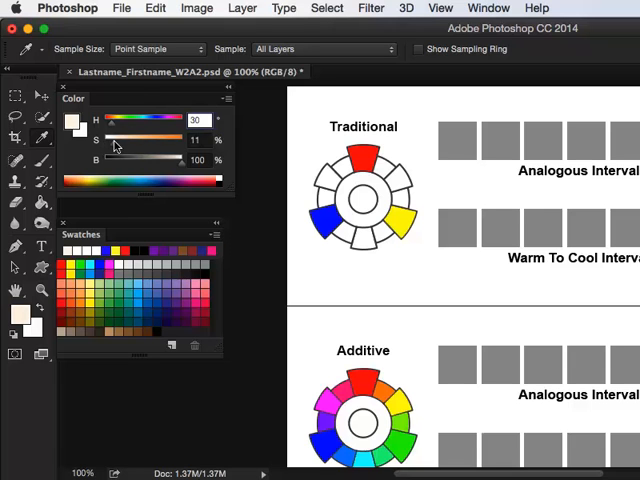
pyautogui.moveTo(110, 140); pyautogui.dragTo(180, 140)
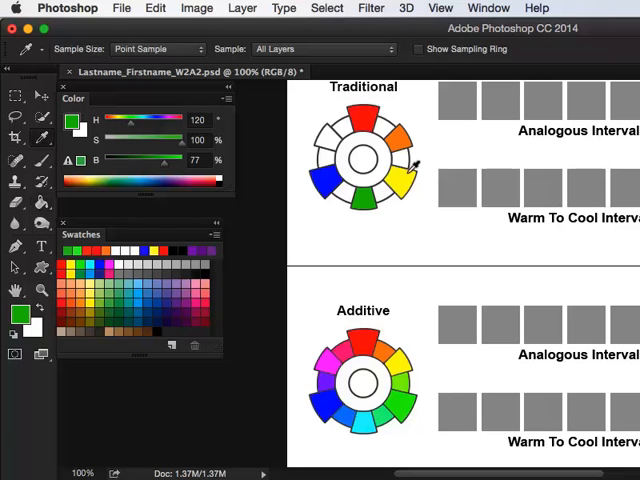
pyautogui.moveTo(170, 172)
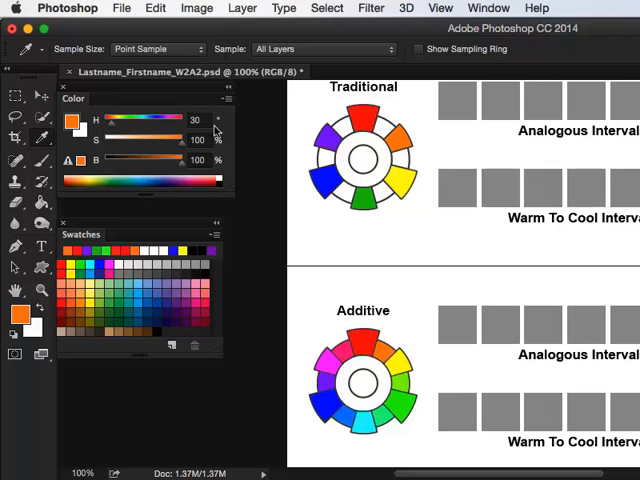
# Step: Mix a red-orange on the H slider and fill the remaining Traditional segment with it
pyautogui.moveTo(180, 120); pyautogui.dragTo(150, 120)
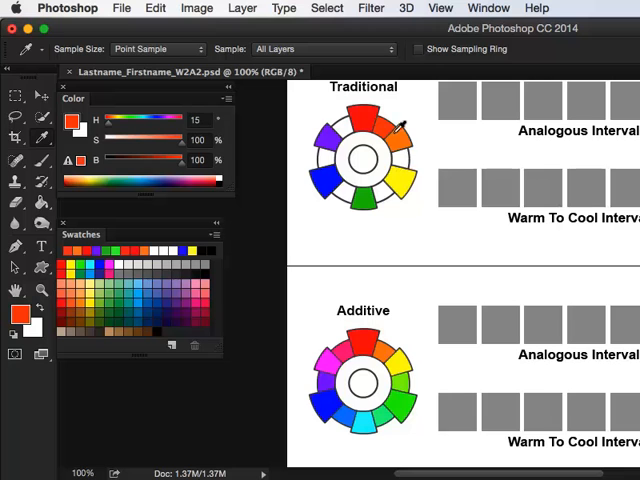
pyautogui.click(392, 178)
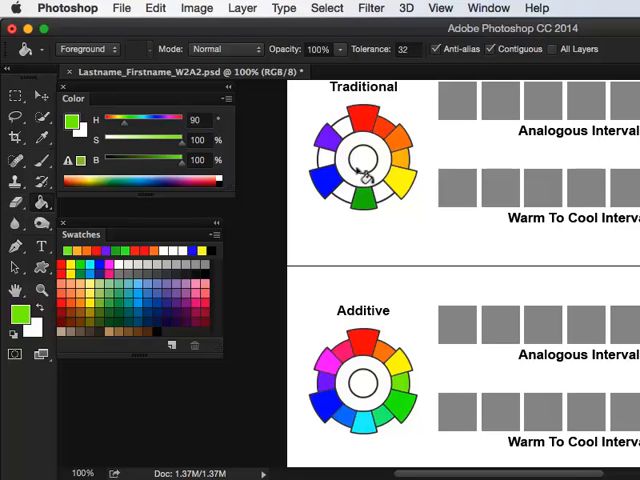
pyautogui.moveTo(398, 218)
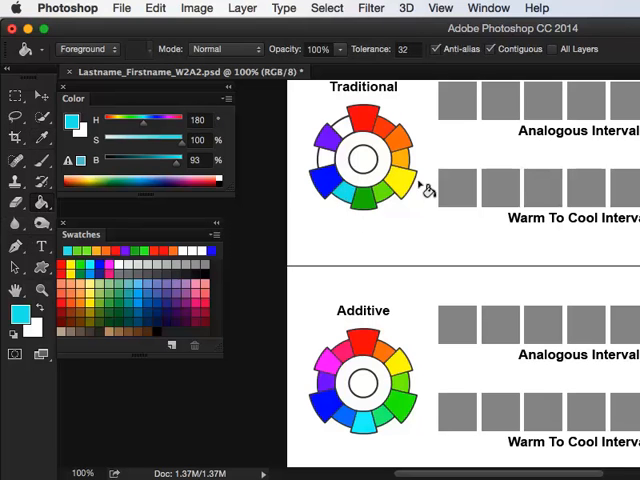
pyautogui.moveTo(390, 336)
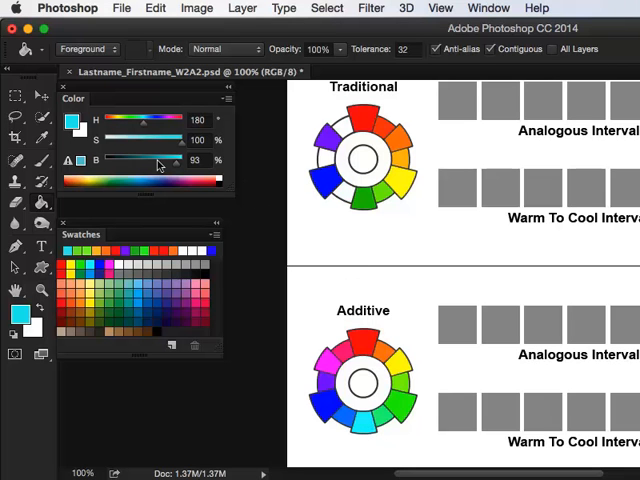
# Step: Refine the cyan and blue-violet shades, then drop brightness to 0 for a black centre colour
pyautogui.moveTo(176, 160); pyautogui.dragTo(150, 160)
pyautogui.write('255')
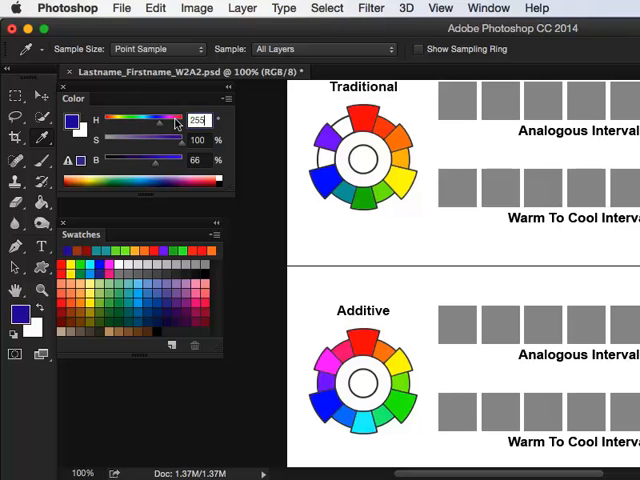
pyautogui.moveTo(156, 160); pyautogui.dragTo(176, 160)
pyautogui.write('270')
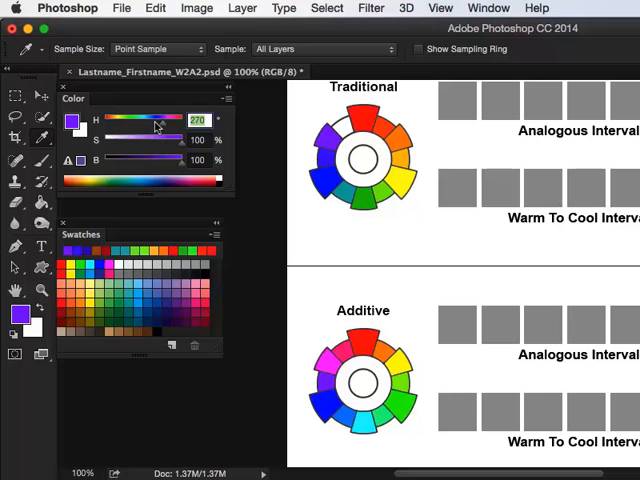
pyautogui.moveTo(144, 120); pyautogui.dragTo(180, 120)
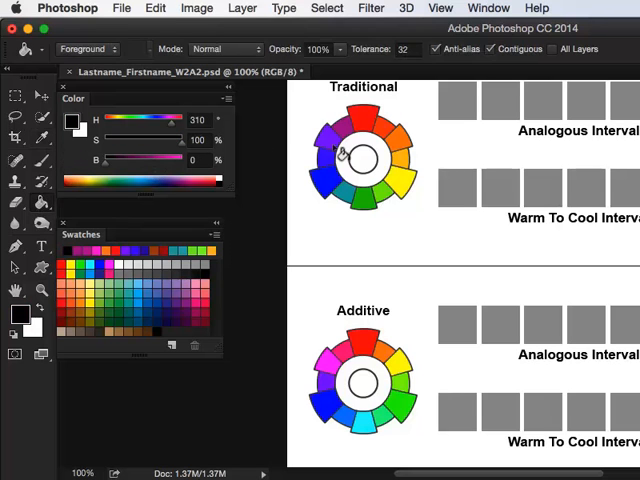
# Step: Fill the Traditional colour wheel's center circle with black using the Paint Bucket
pyautogui.click(364, 160)
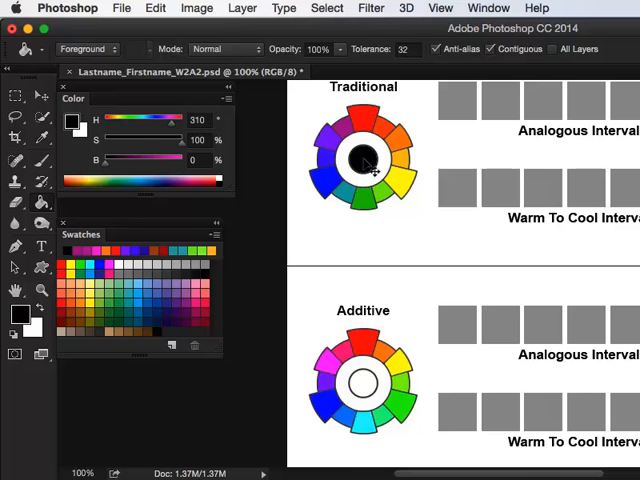